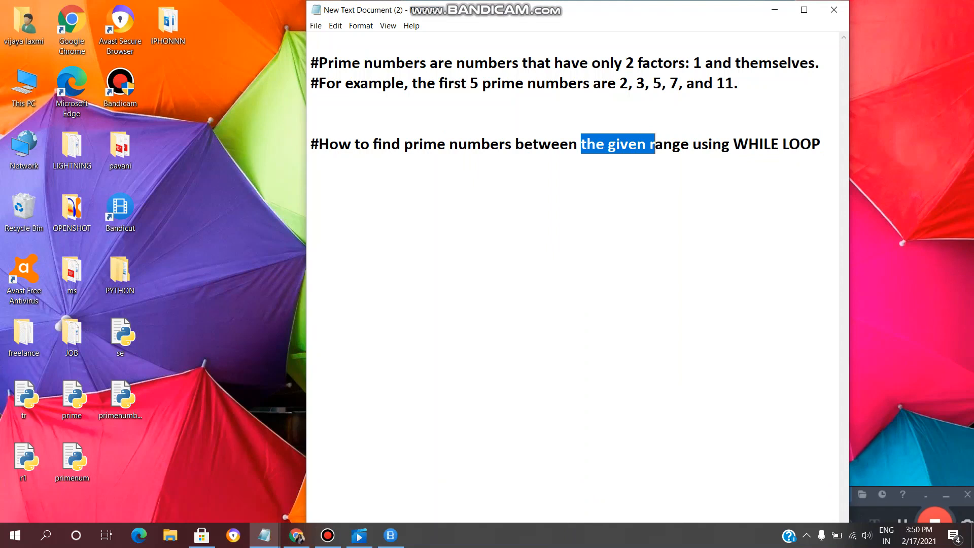
Highlight comment phrases about the range and first five primes, then begin start=int(input('enter.
{"action": "left_click_drag", "start_coordinate": [652, 143], "coordinate": [672, 143]}
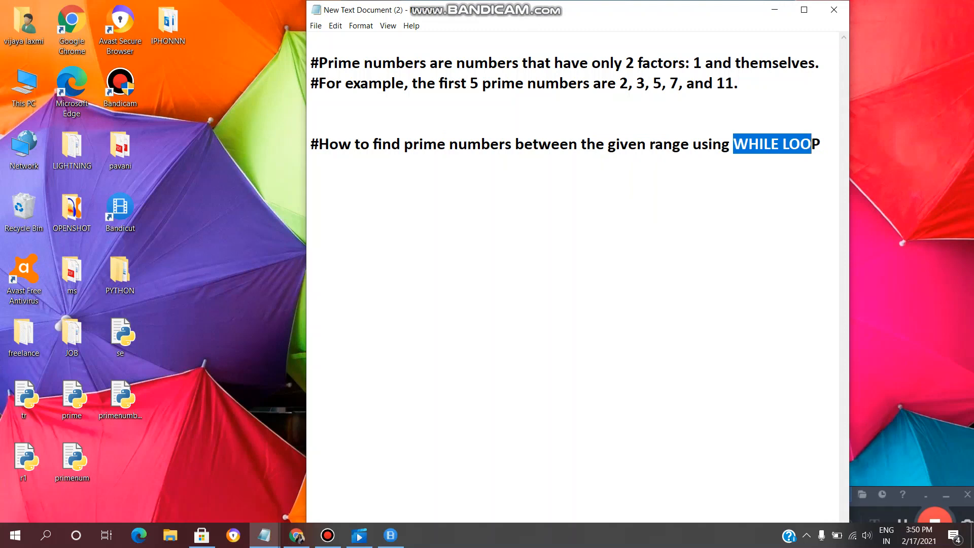
{"action": "left_click", "coordinate": [773, 143]}
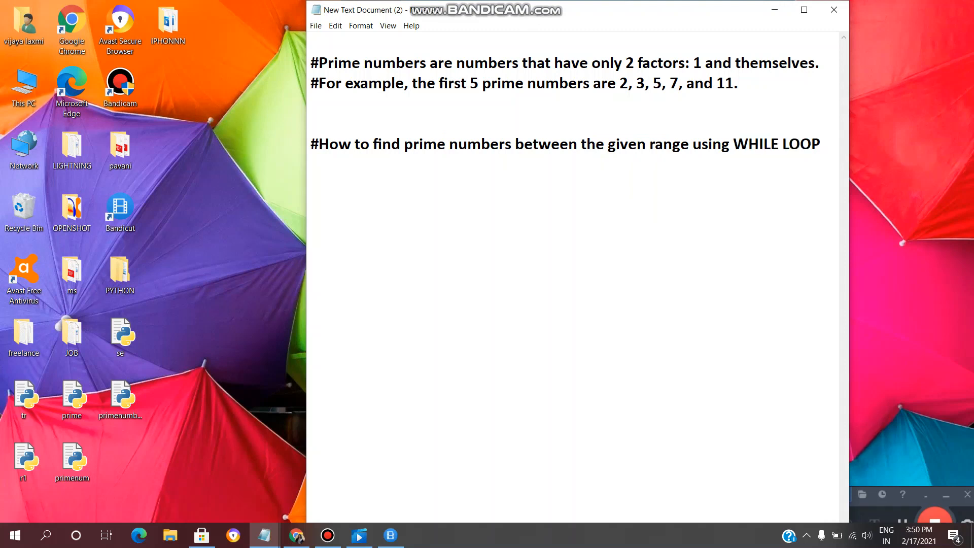
{"action": "left_click", "coordinate": [327, 535]}
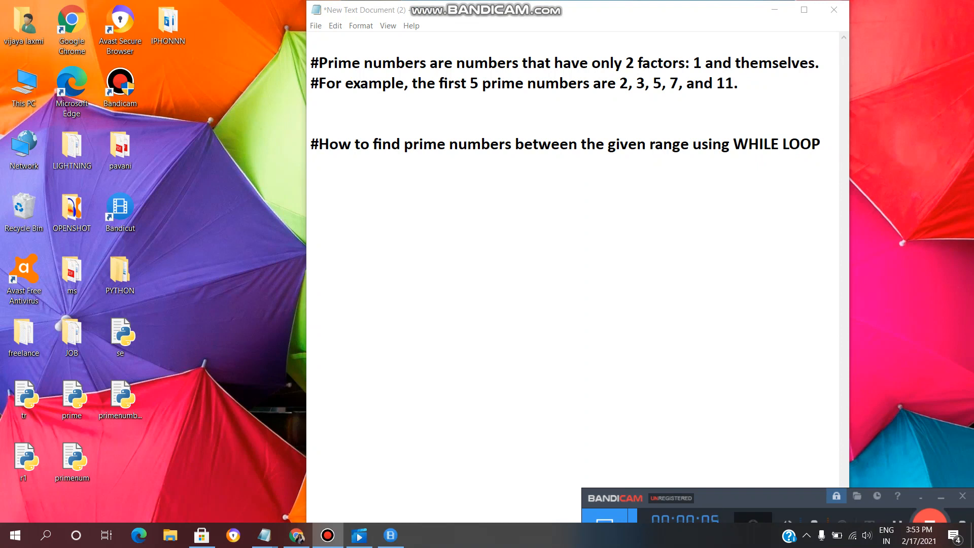
{"action": "left_click_drag", "start_coordinate": [370, 63], "coordinate": [690, 63]}
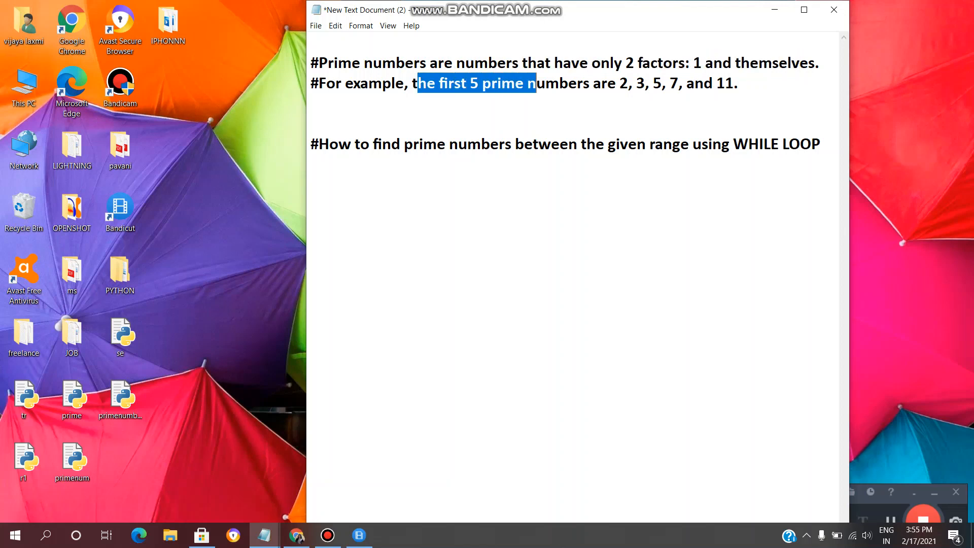
{"action": "type", "text": "start=int(input('enter"}
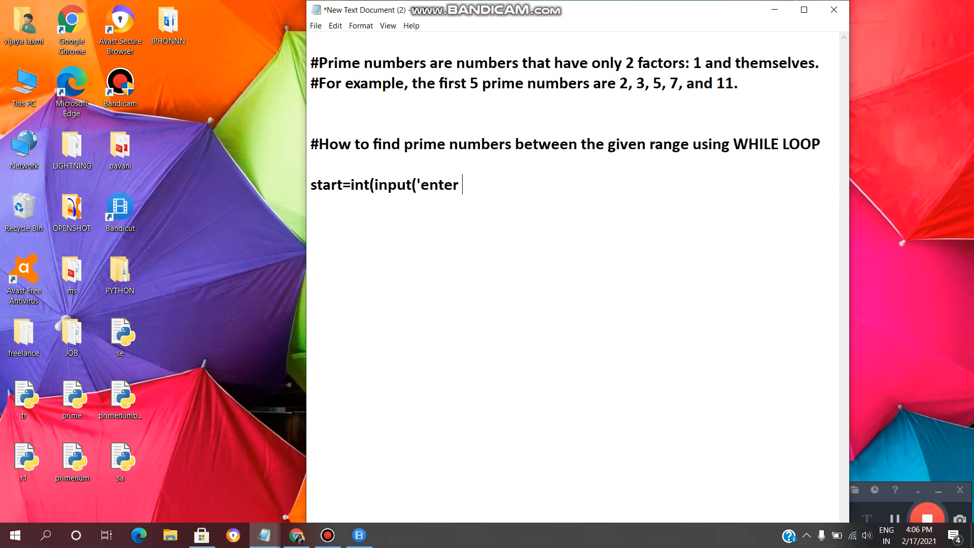
Complete the start input line with start number:'))) and position for the end input and while loop.
{"action": "type", "text": "start number:'))"}
{"action": "type", "text": "end=int("}
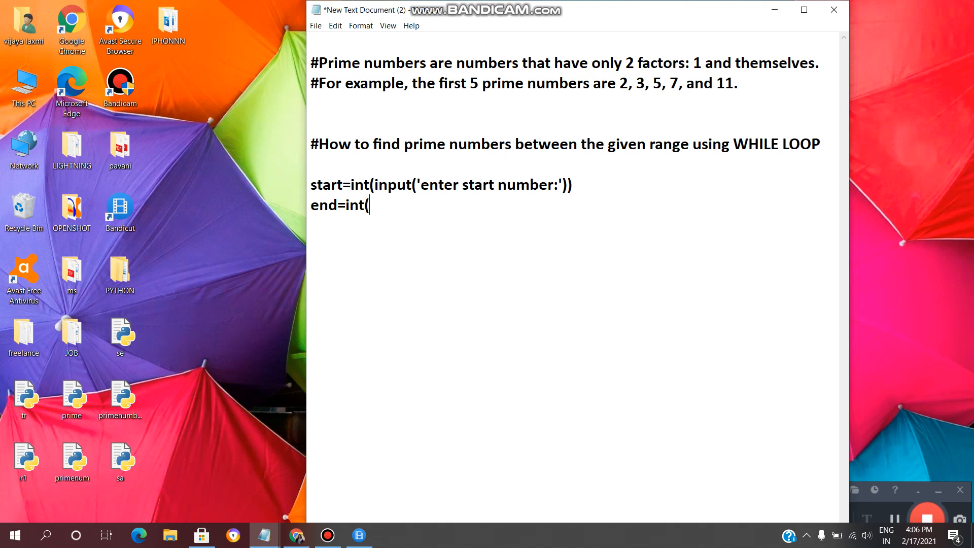
{"action": "left_click", "coordinate": [0, 1]}
{"action": "type", "text": "input('enter end number:"}
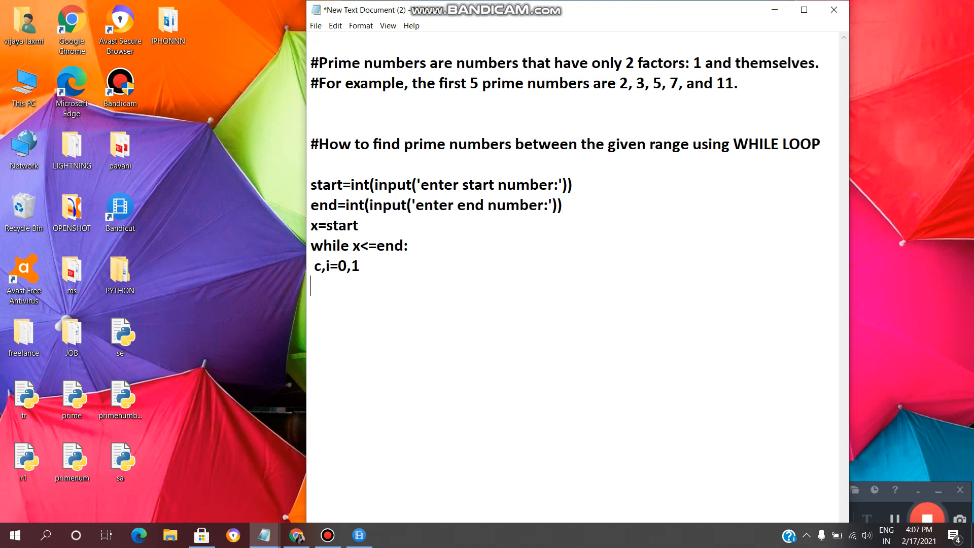
Write while i<=x:, if x%i==0:, the divisor count and print lines, then begin x+ before saving.
{"action": "type", "text": "whi"}
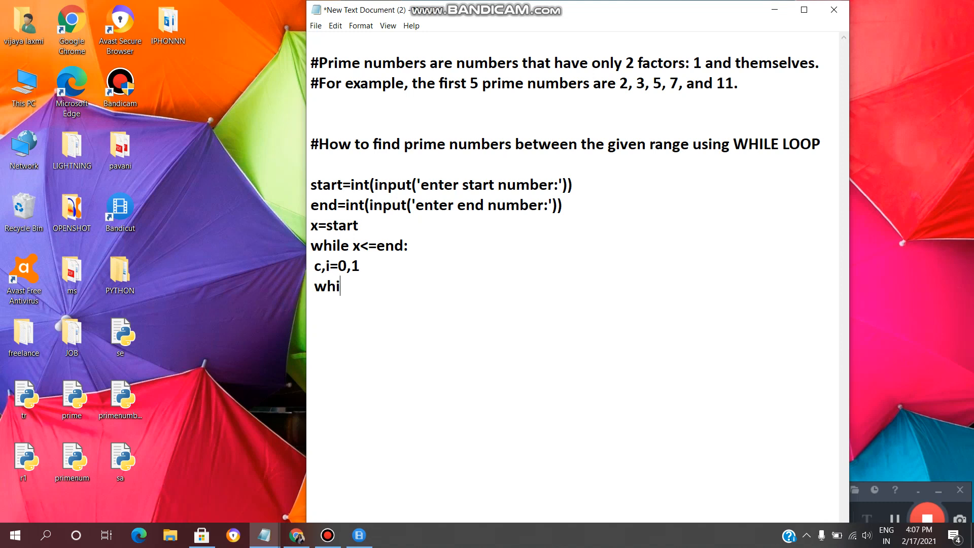
{"action": "type", "text": "le i<=x:"}
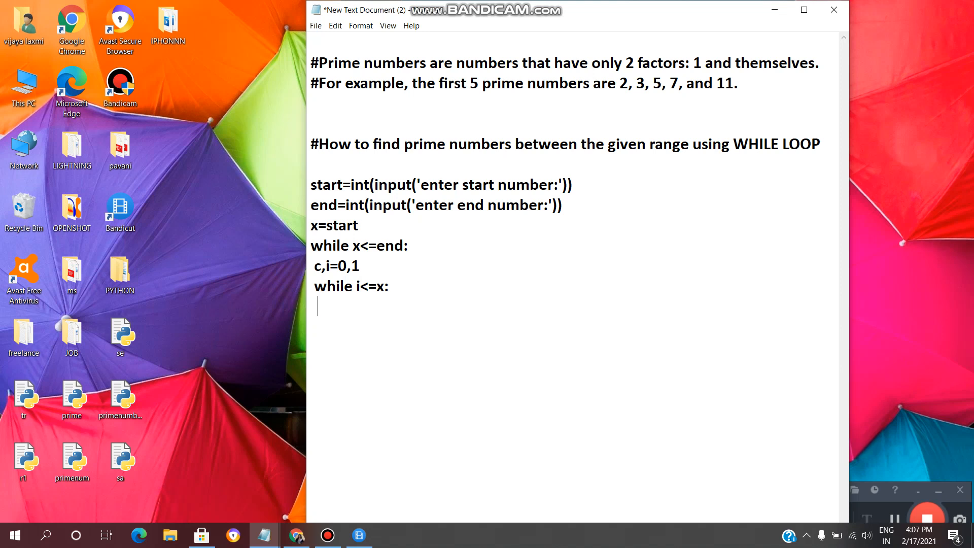
{"action": "type", "text": "if x%i==0:"}
{"action": "type", "text": "print(x"}
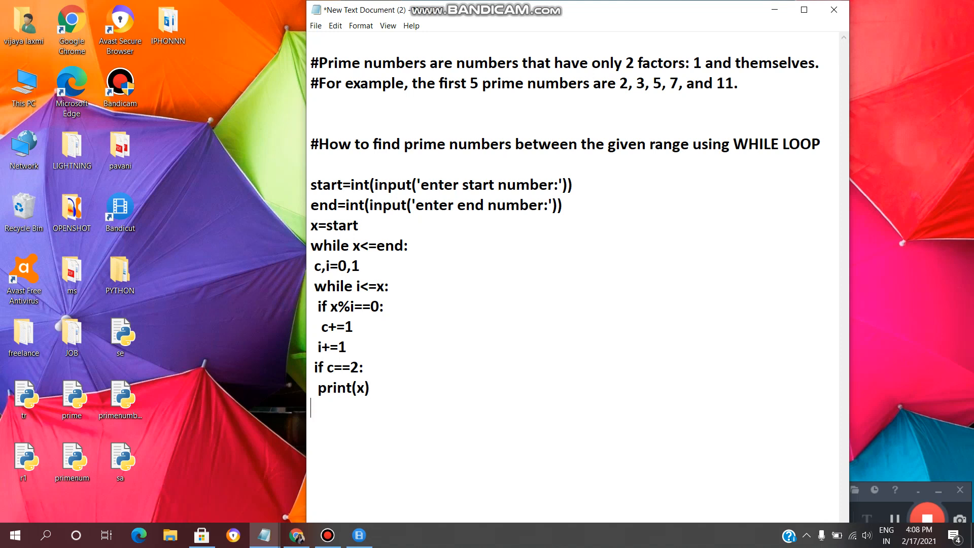
{"action": "type", "text": "x+"}
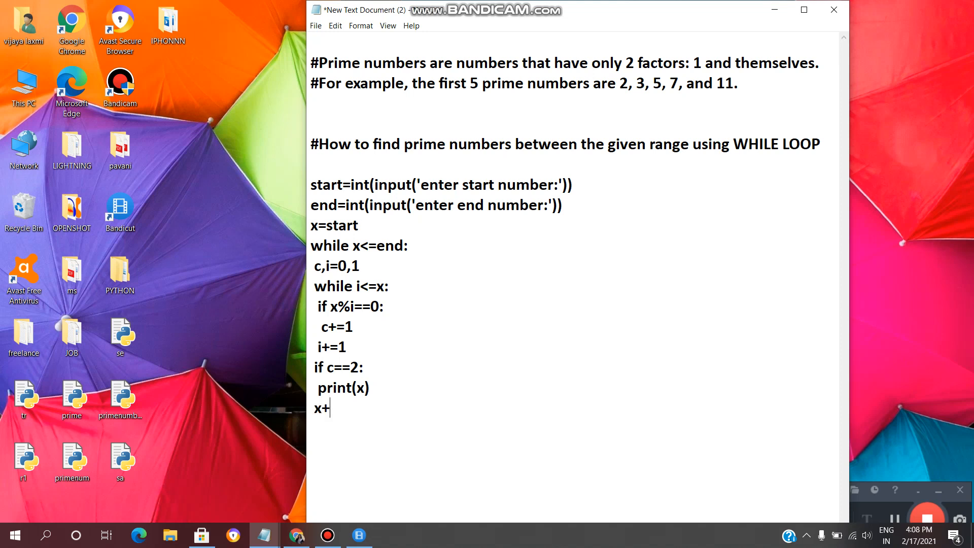
{"action": "left_click", "coordinate": [314, 26]}
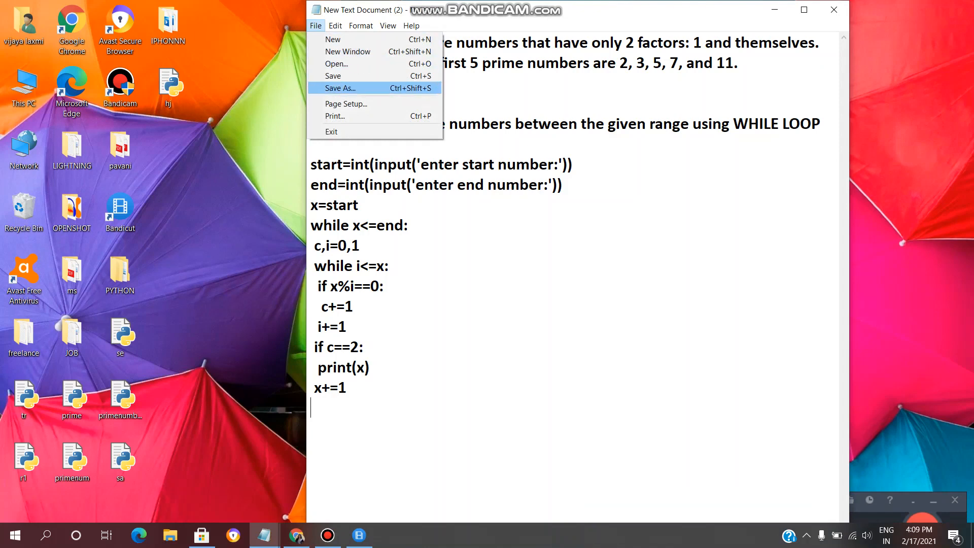
Save the finished program as whileprime.py via Save As.
{"action": "left_click", "coordinate": [341, 87]}
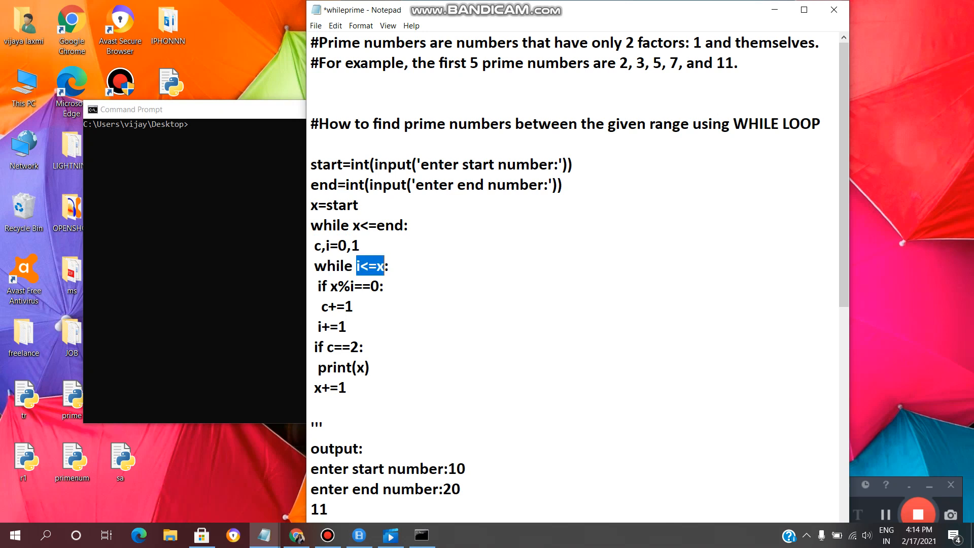
{"action": "double_click", "coordinate": [330, 325]}
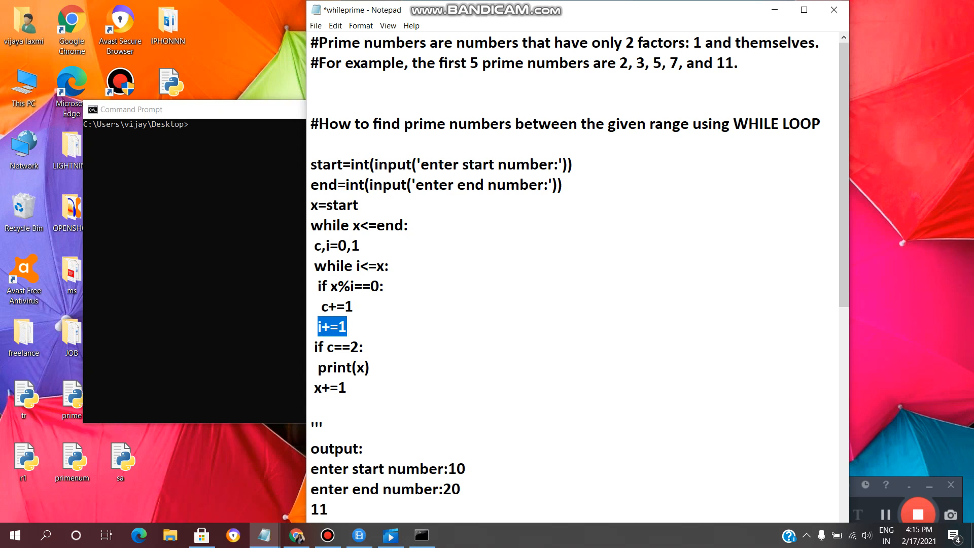
{"action": "double_click", "coordinate": [341, 347]}
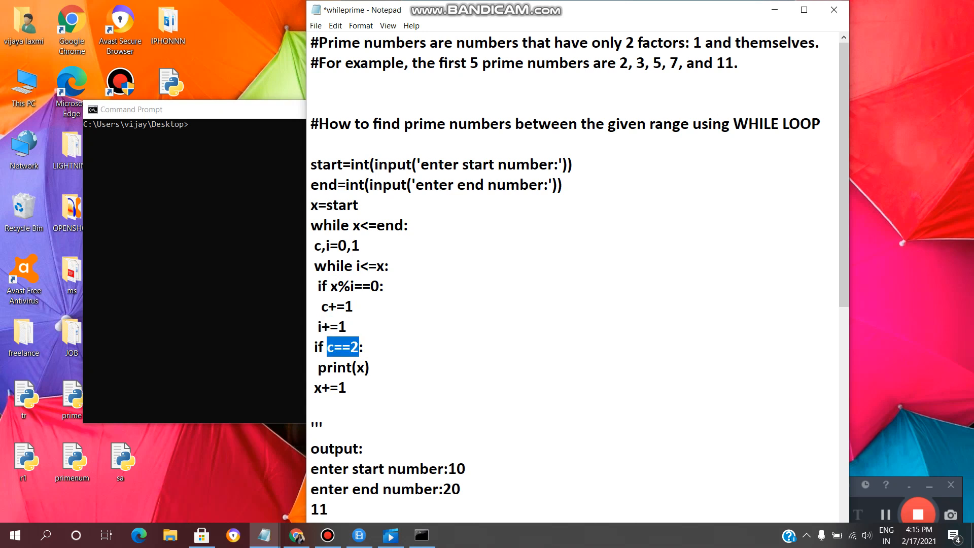